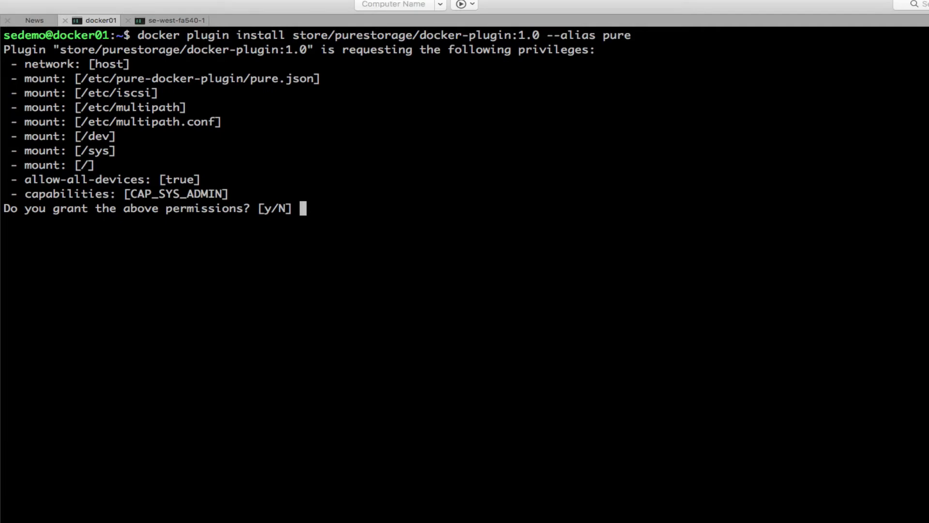
Answer y to grant the Pure Storage plugin its requested permissions.
type("y")
type("docker")
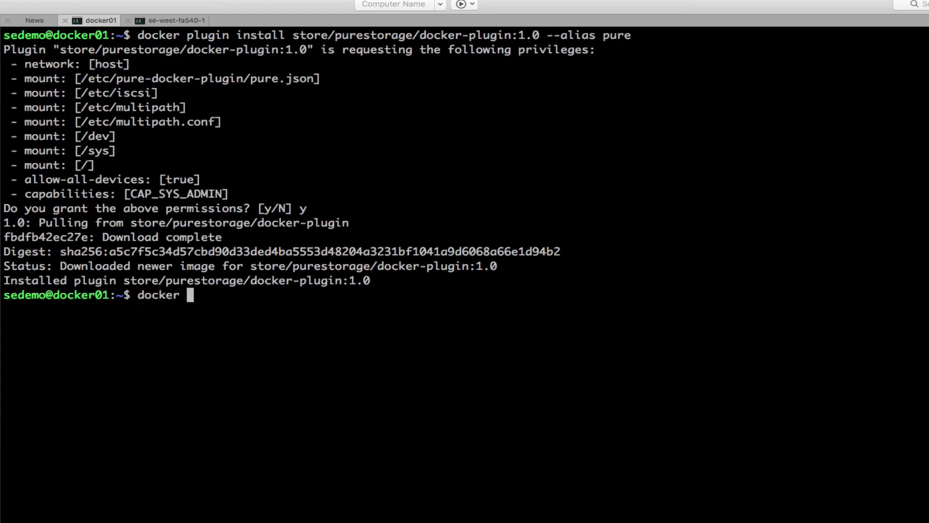
Run docker volume create -d pure -o size=56GiB puredemo01.
type("volume")
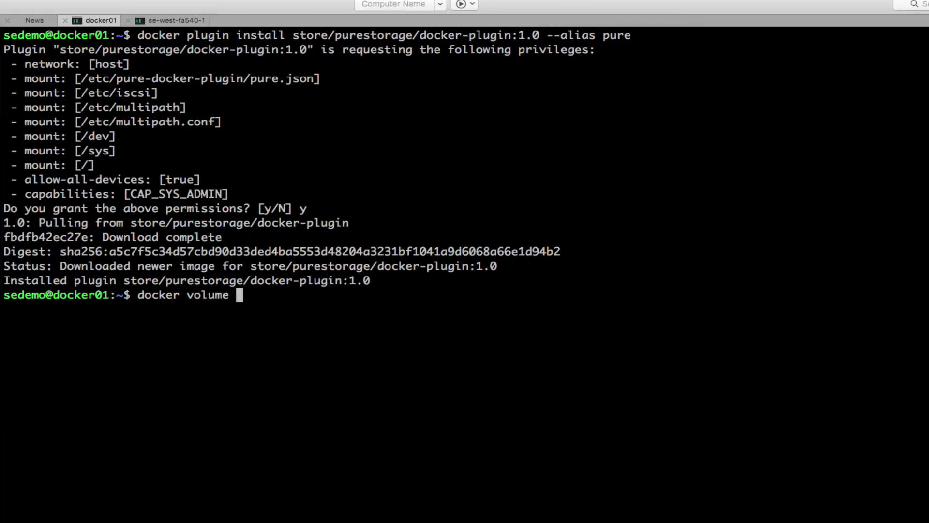
type("create -d")
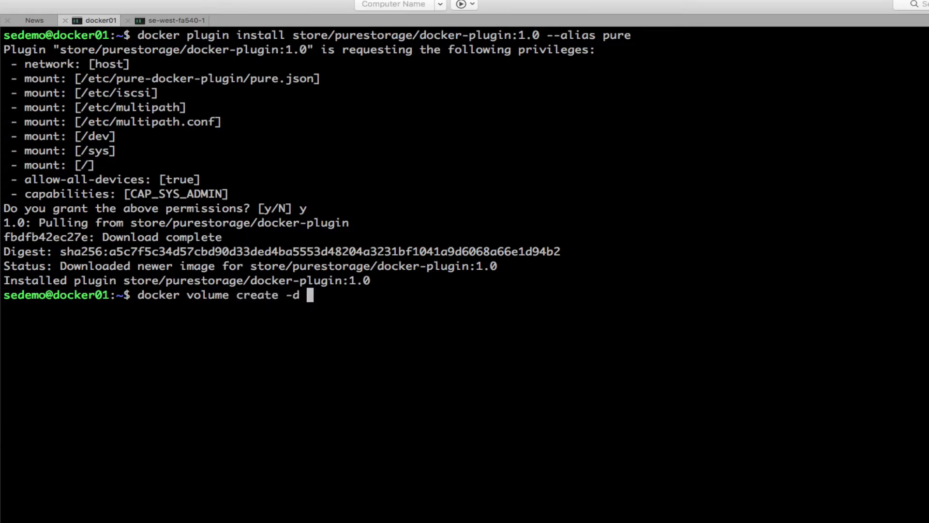
type("pure -o")
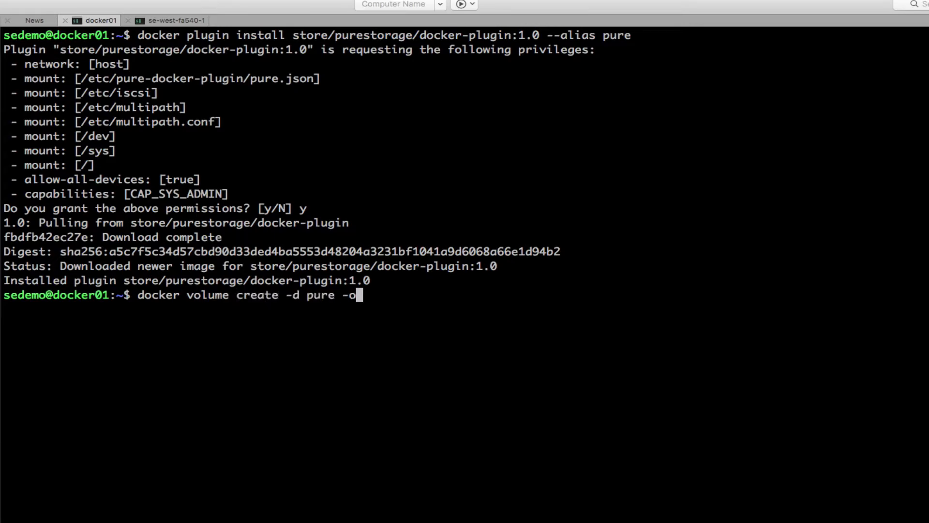
type("size=")
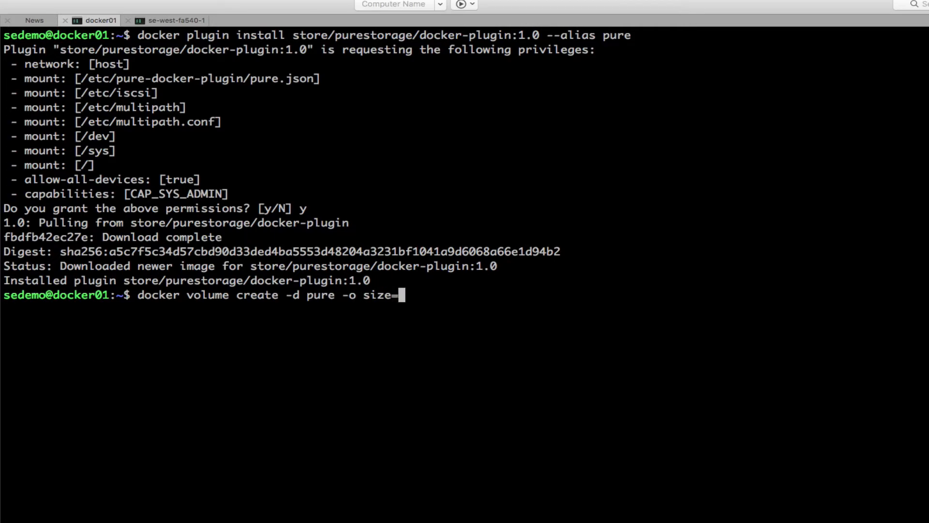
type("56GiB")
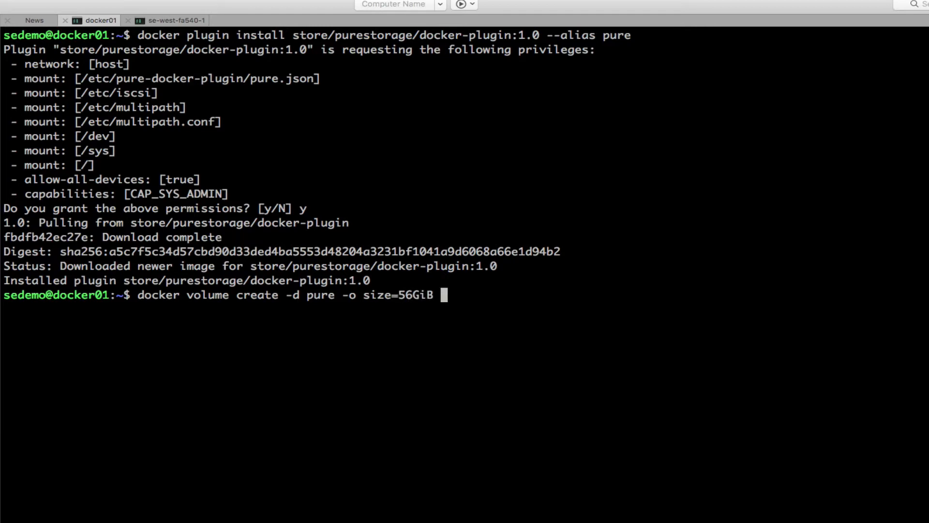
type("pured")
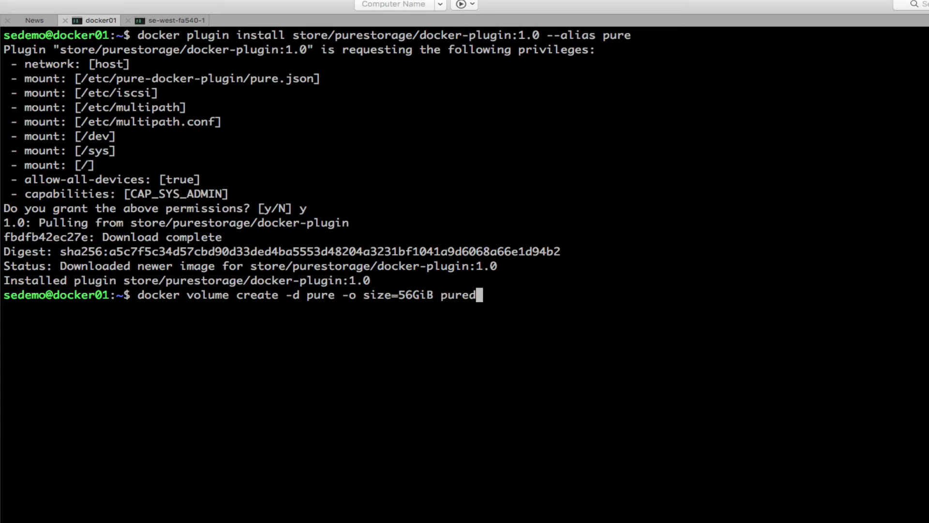
type("emo")
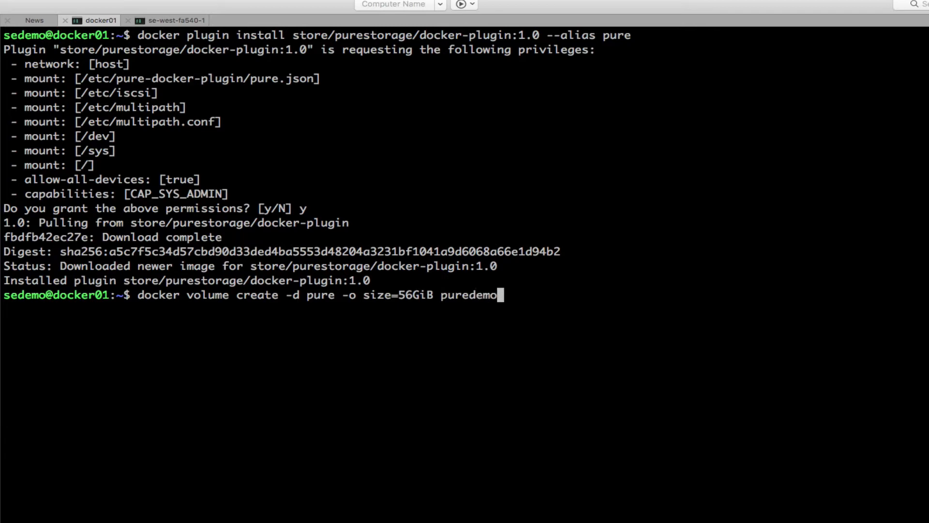
type("01")
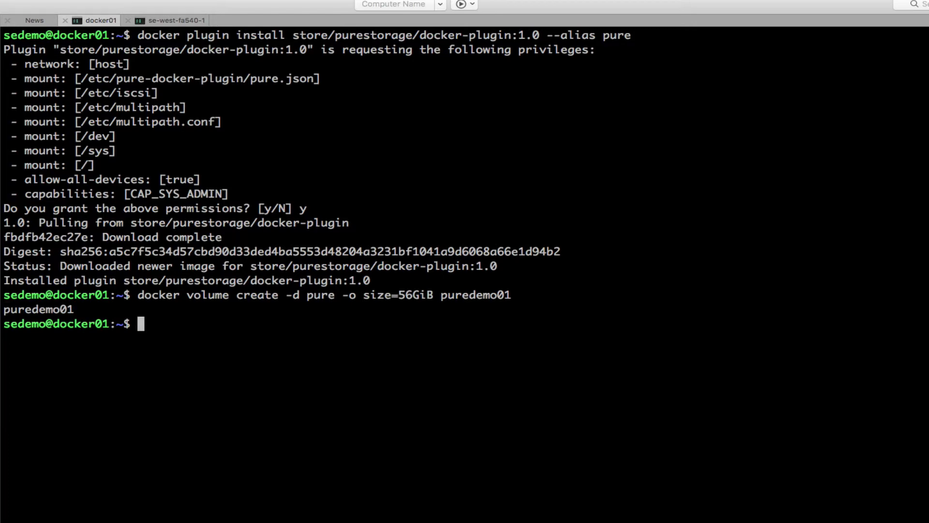
mouse_move(168, 339)
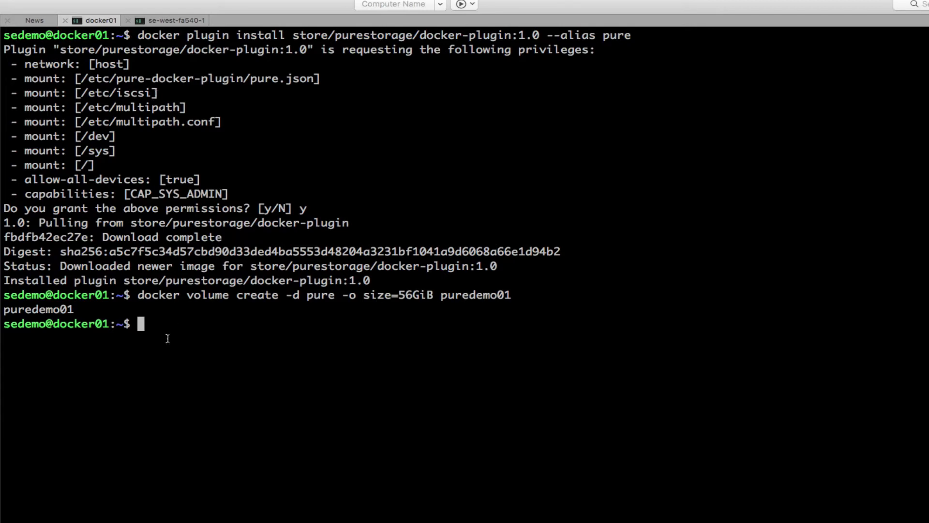
left_click(176, 20)
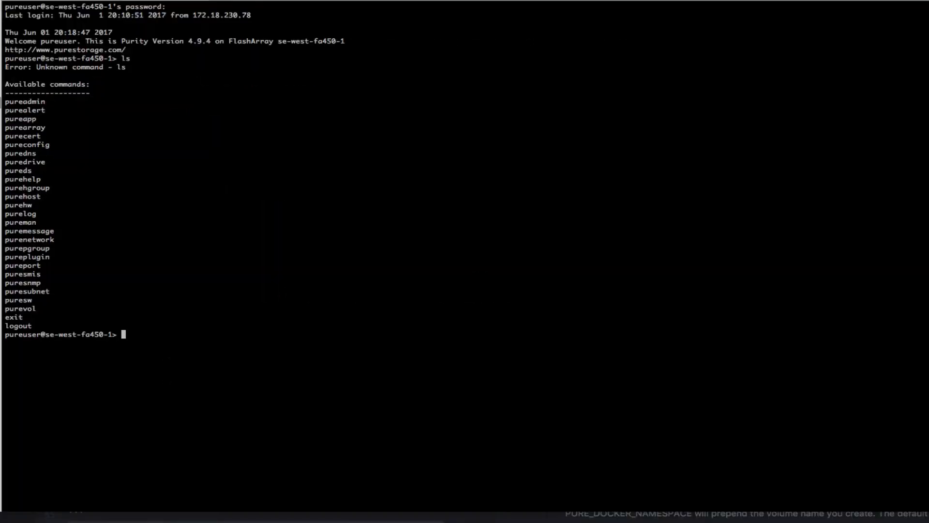
type("purevol")
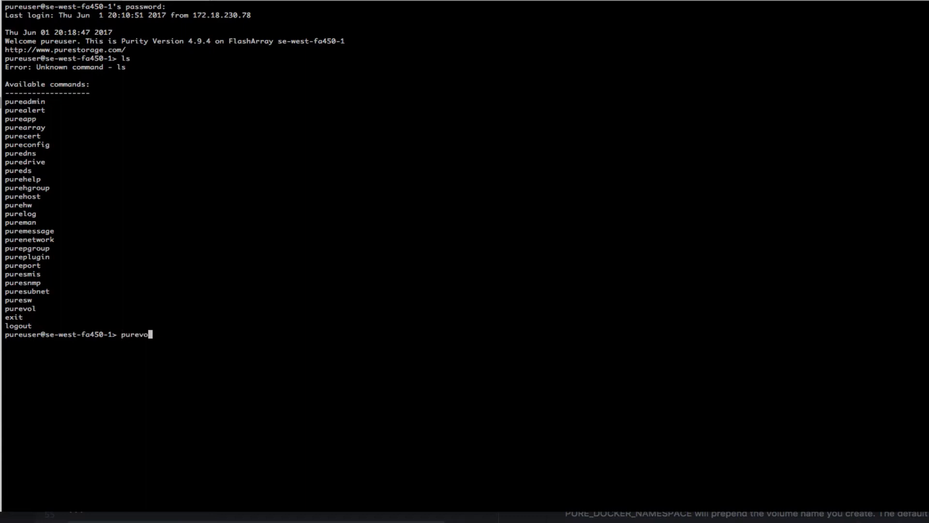
type("list")
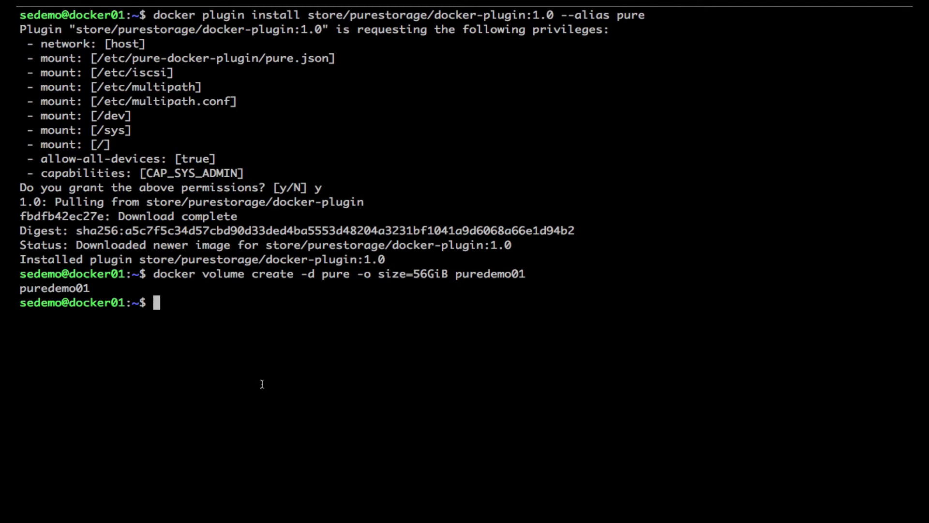
Start docker run -it with the pure volume driver mounting puredemo01 at /data.
type("docker run")
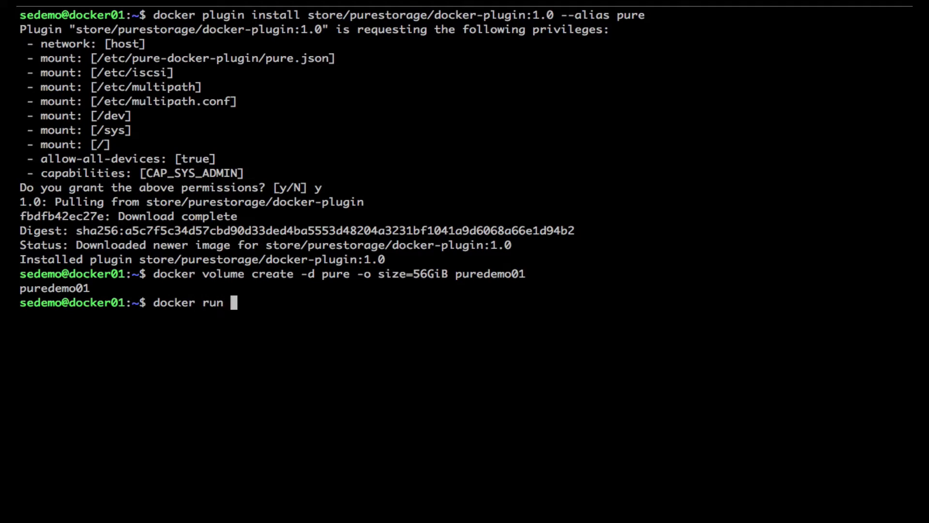
type("-it")
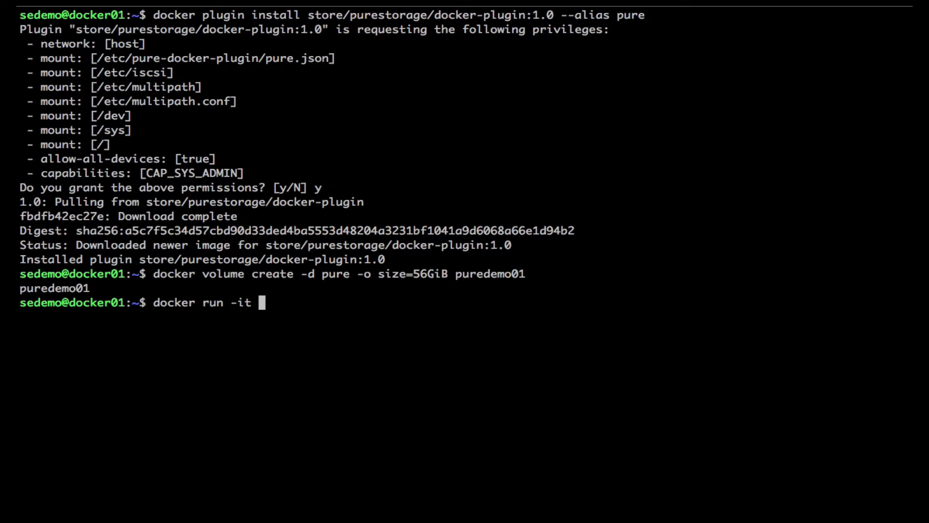
type("volume")
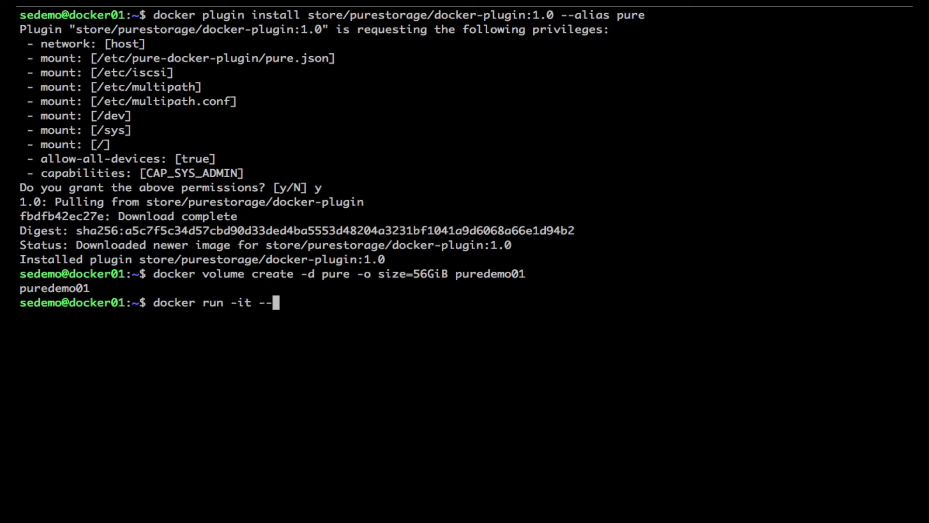
type("volume-d")
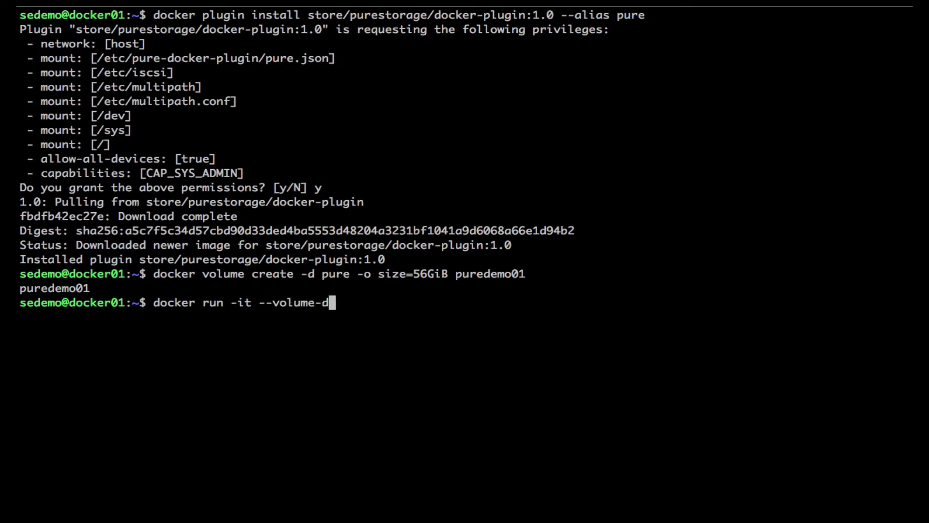
type("river pu")
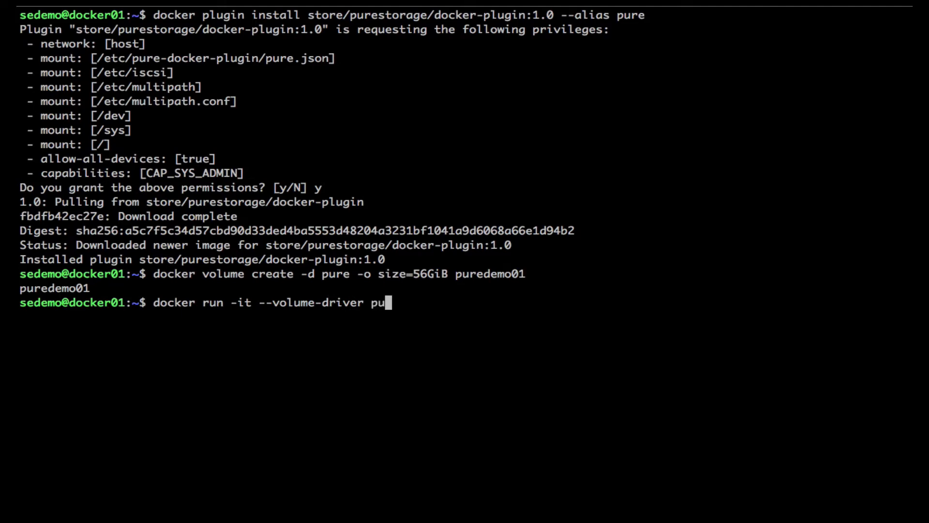
type("re --volume")
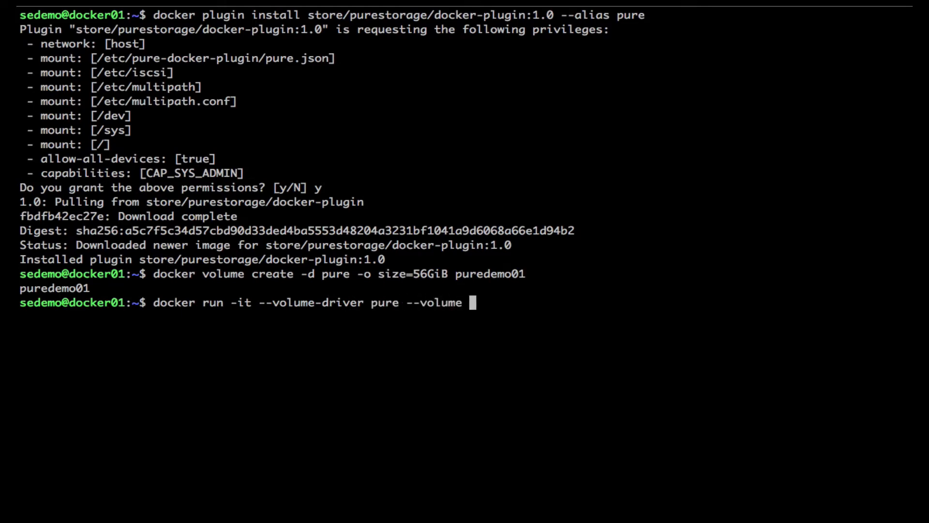
type("puredemo01")
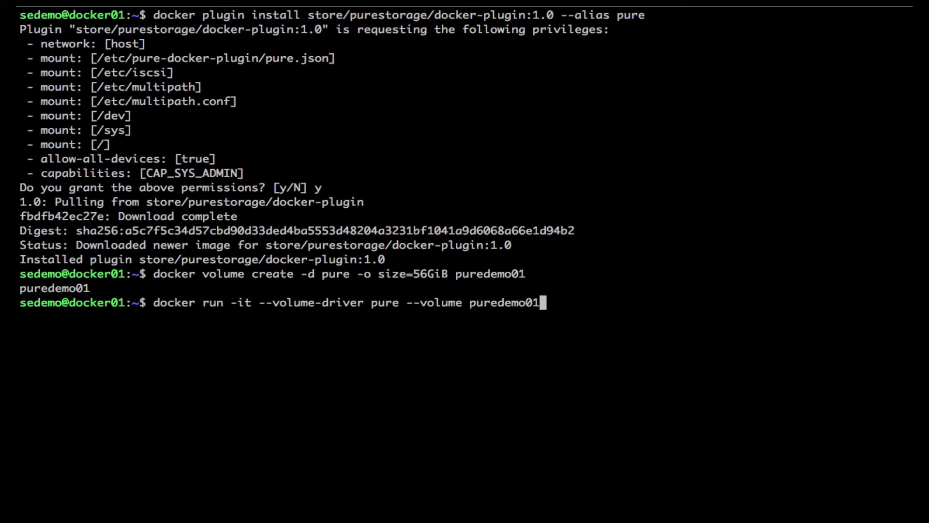
type(":")
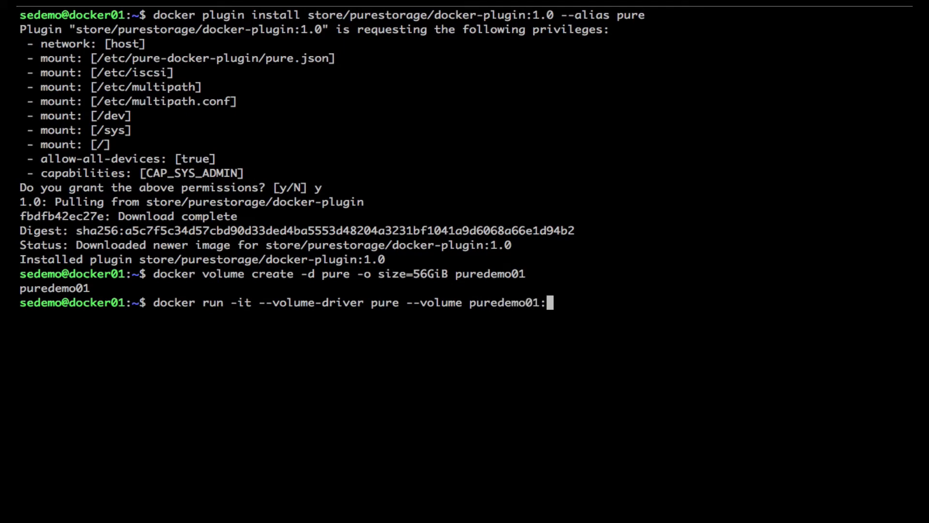
type("/data")
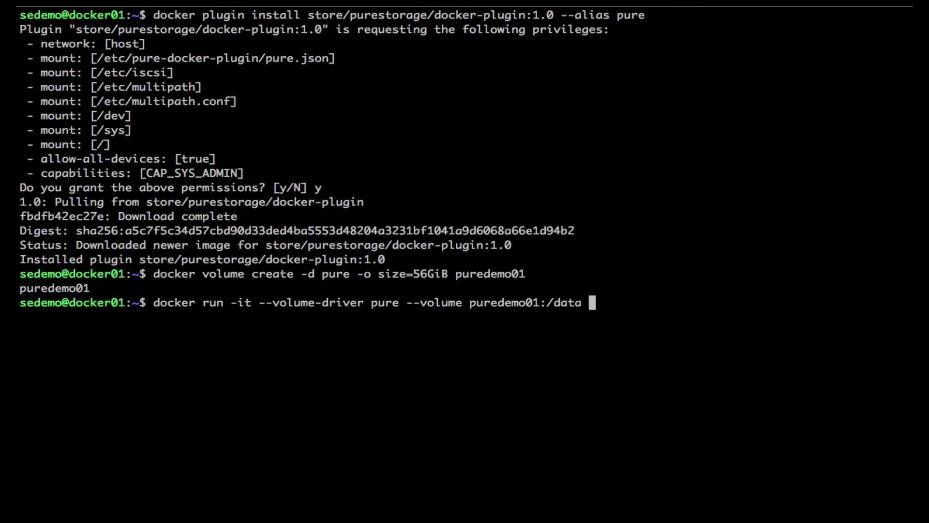
Finish the command with the ubuntuping image and bash to open the container shell.
type("ubun")
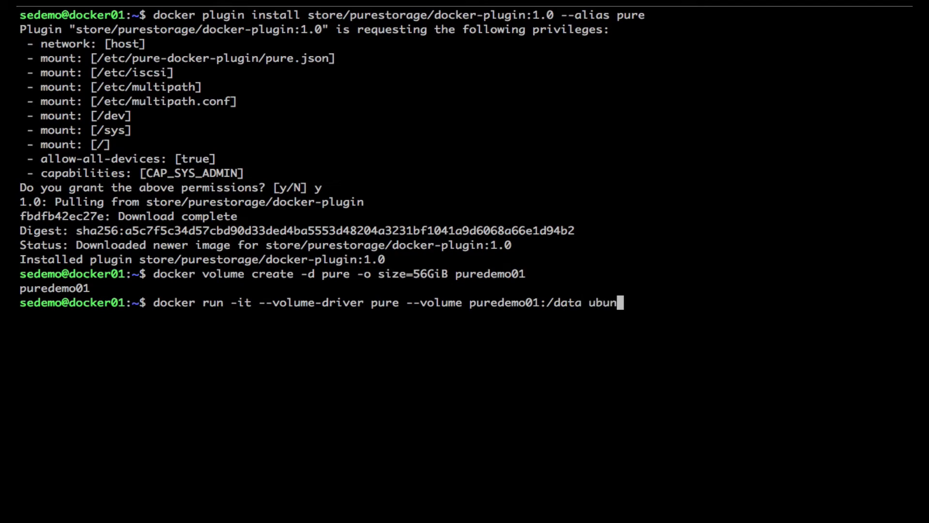
type("t")
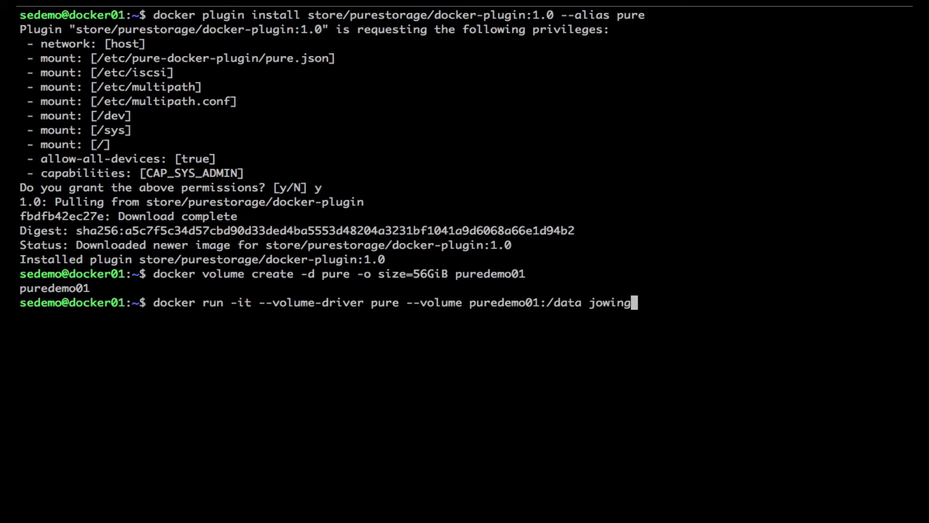
type("s/u")
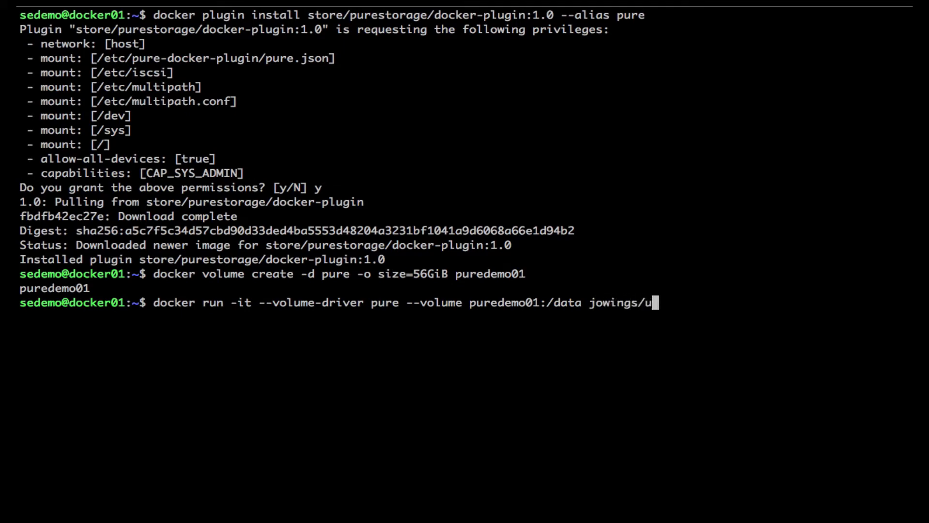
type("buntupin")
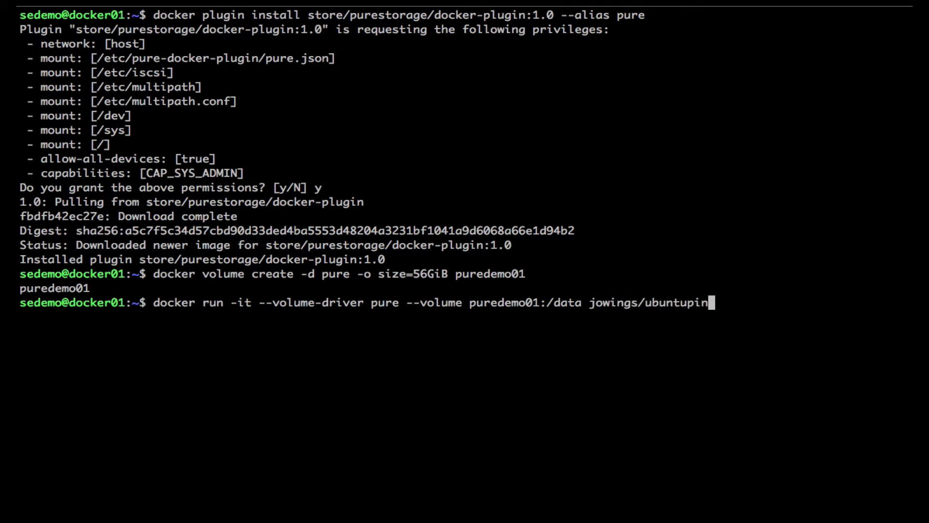
type("g /bin")
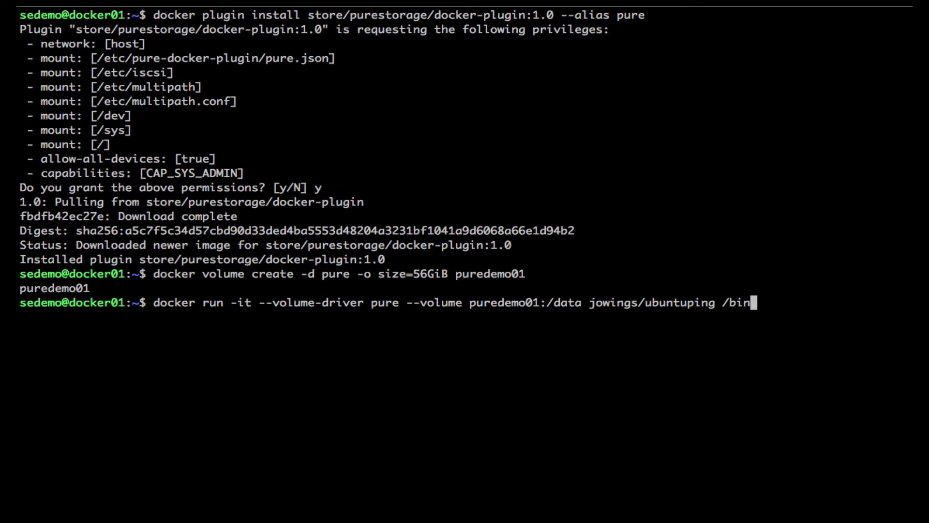
type("bash")
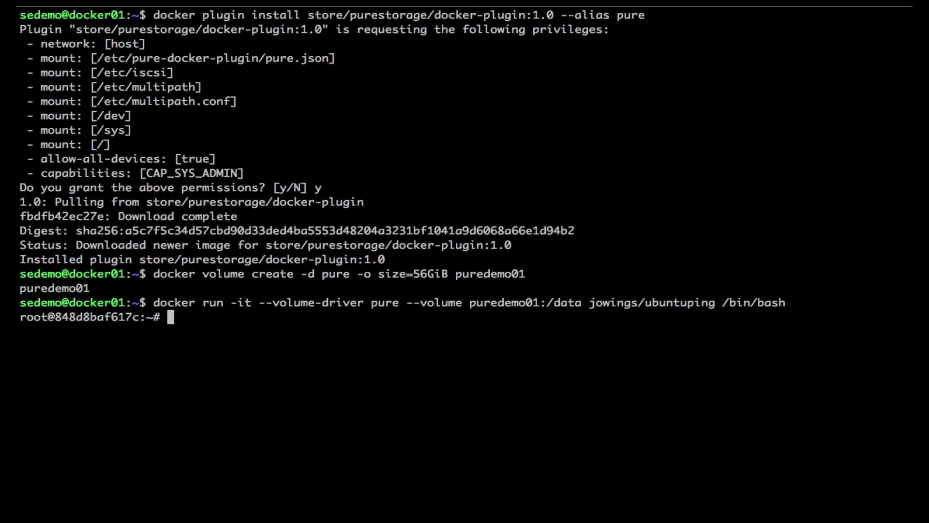
Change into the empty /data volume directory.
type("cd /data")
type("ls")
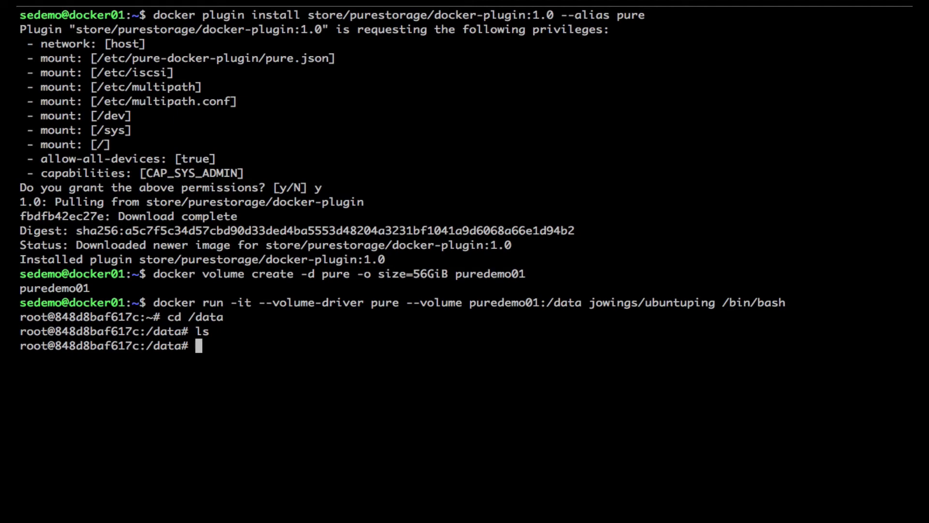
Run dd if=/dev/urandom of=test.txt bs=8k count=250 and list the directory.
type("dd if")
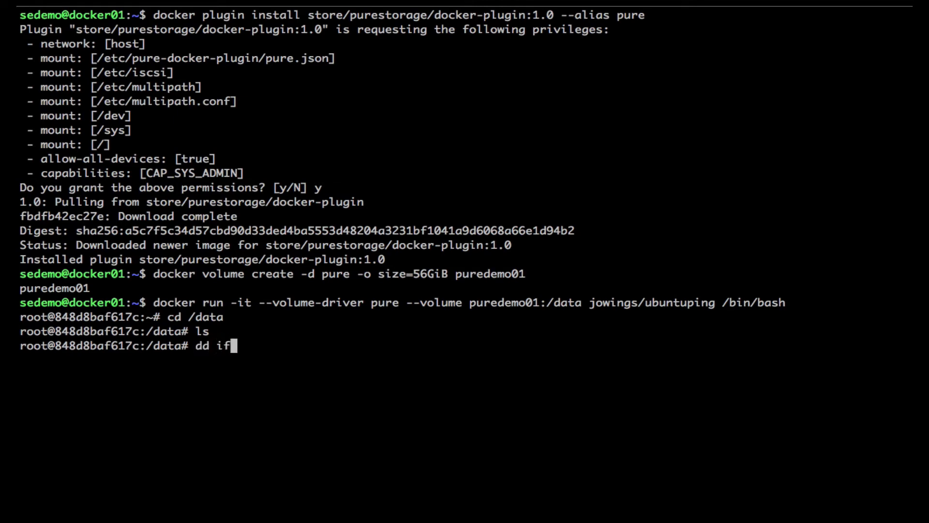
type("=/")
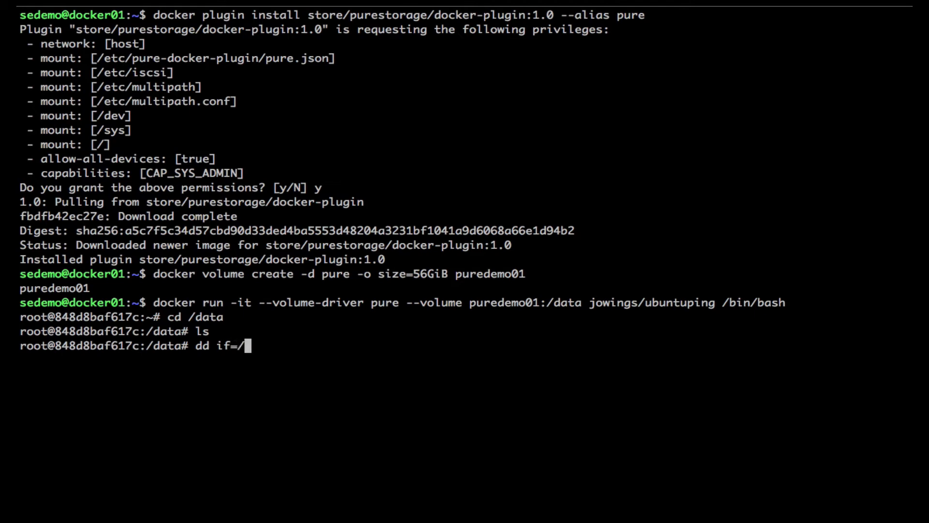
type("dev/u")
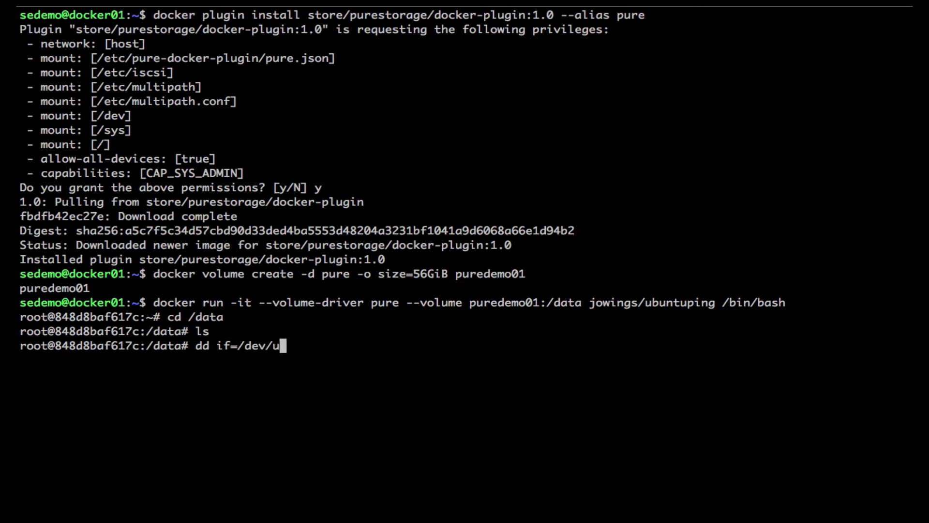
type("random")
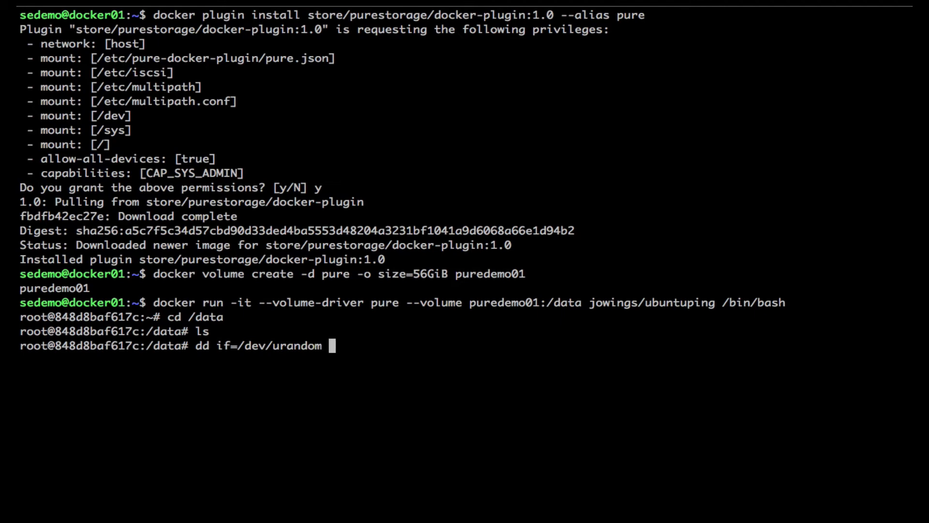
type("of")
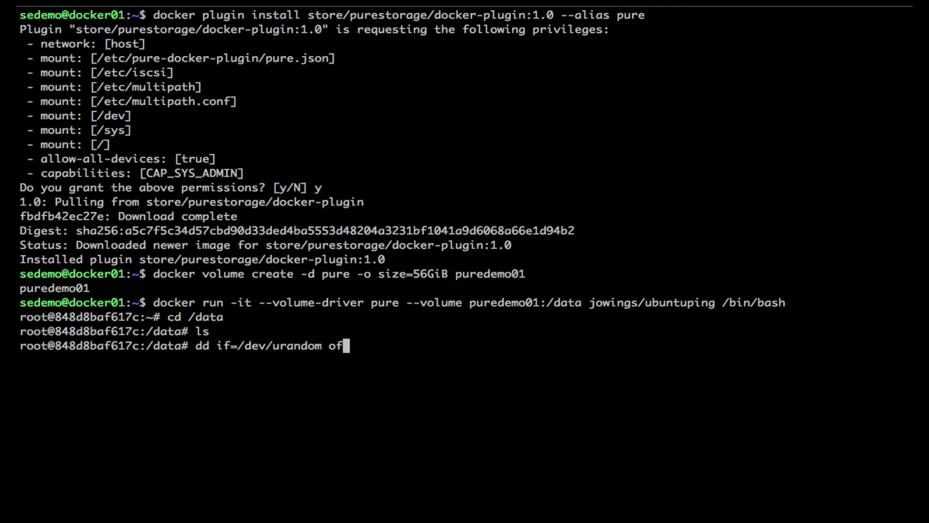
type("=test")
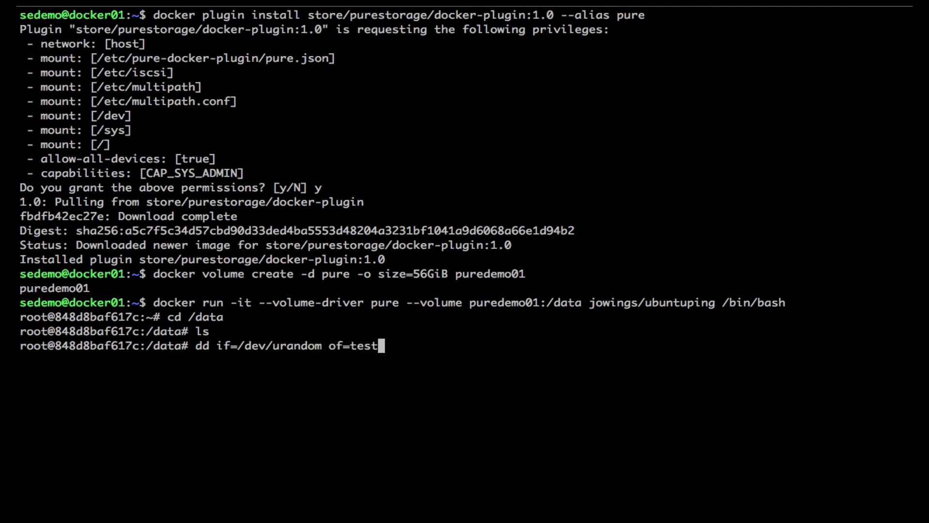
type(".txt")
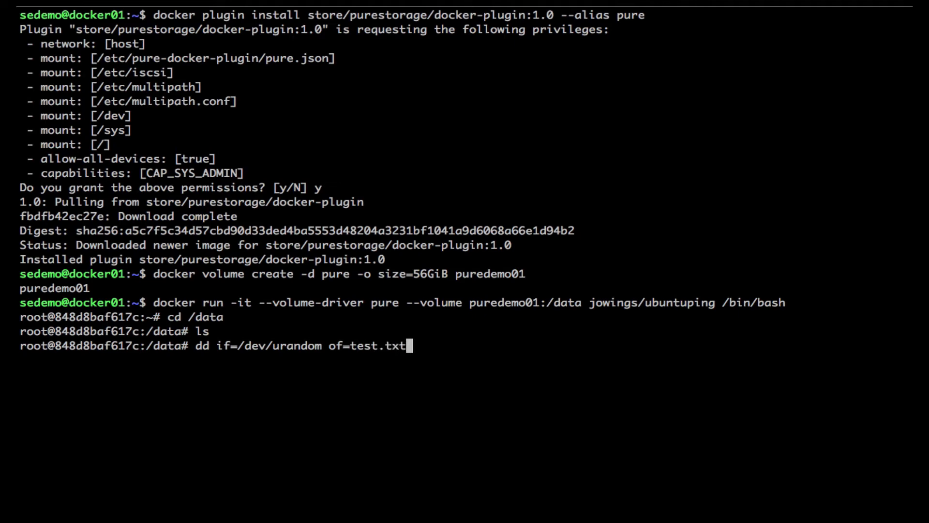
type("bs")
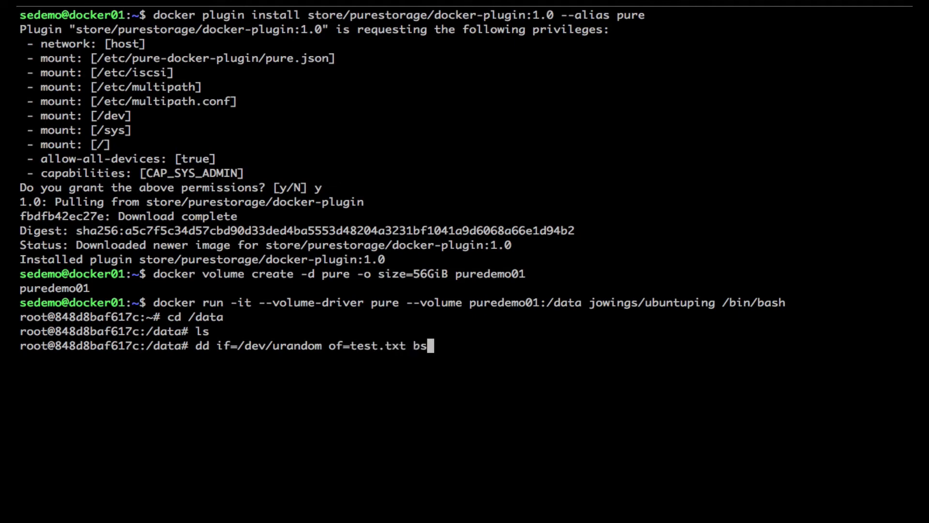
type("=8")
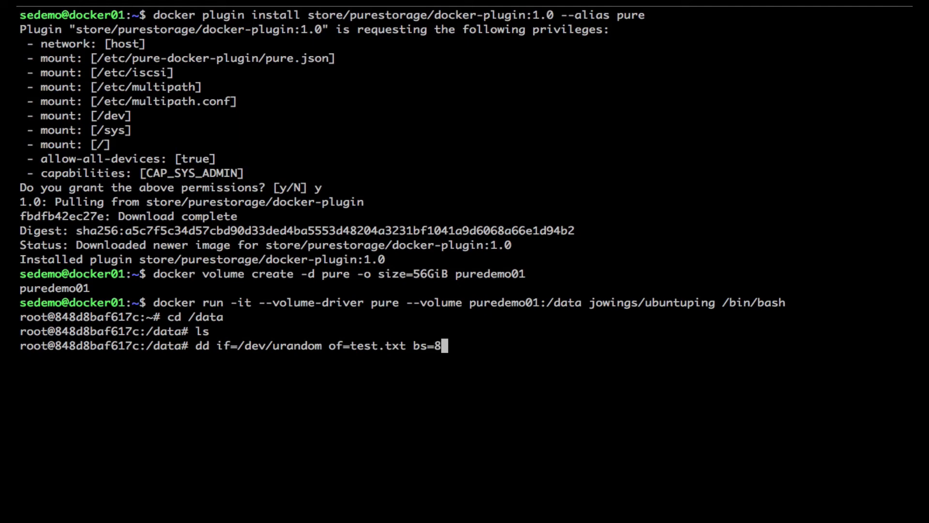
type("k")
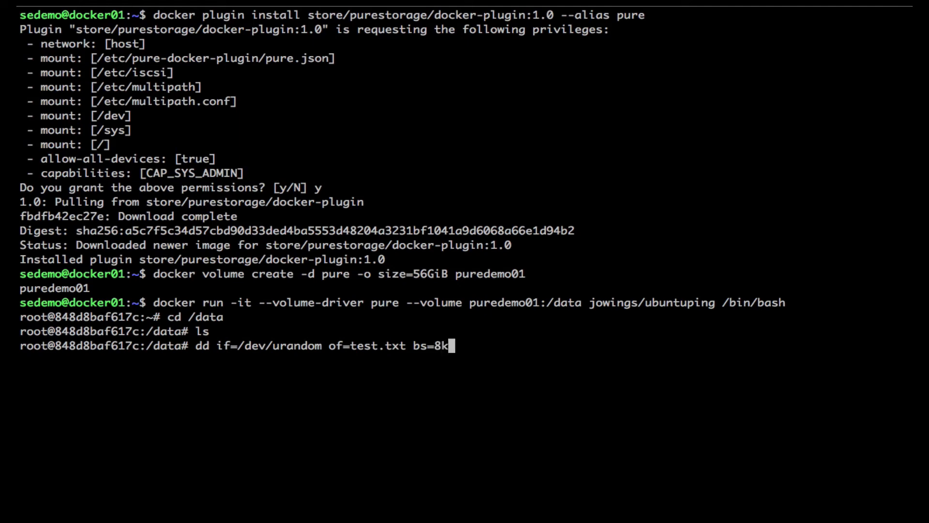
type("count")
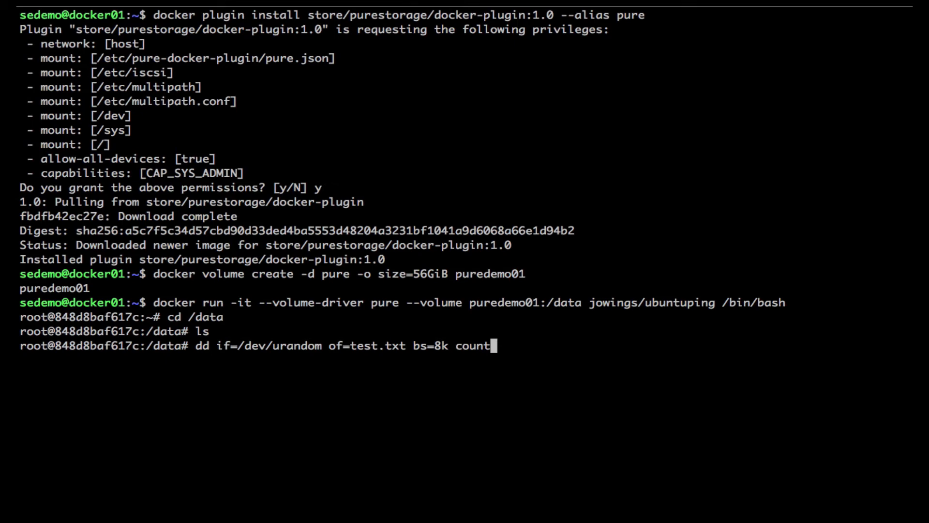
type("=")
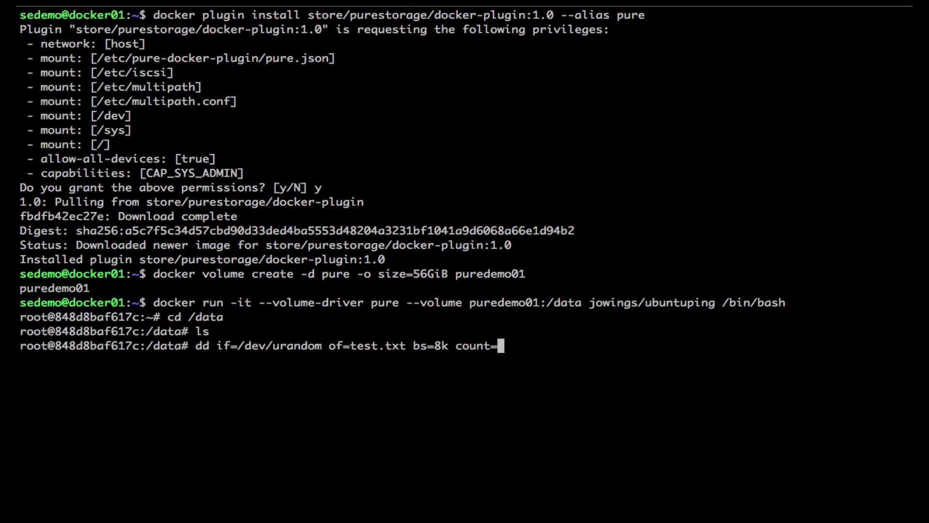
type("250")
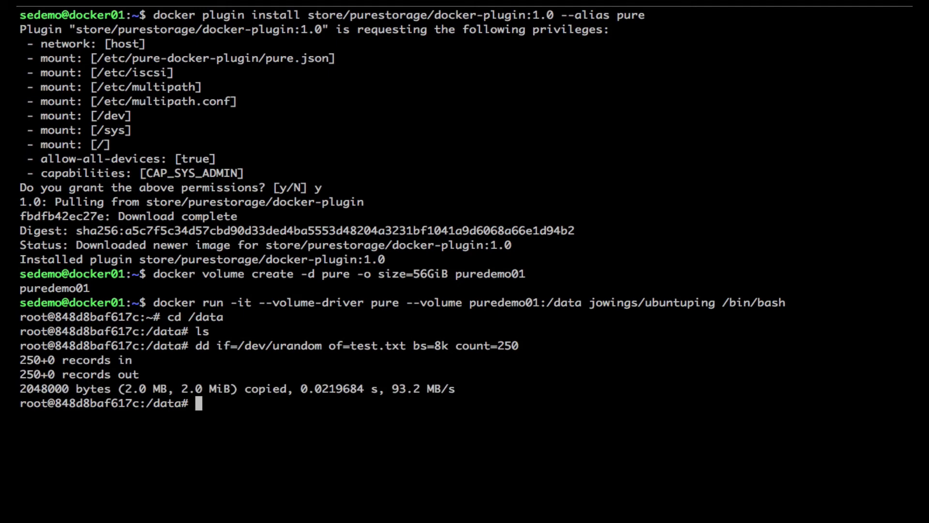
type("ls")
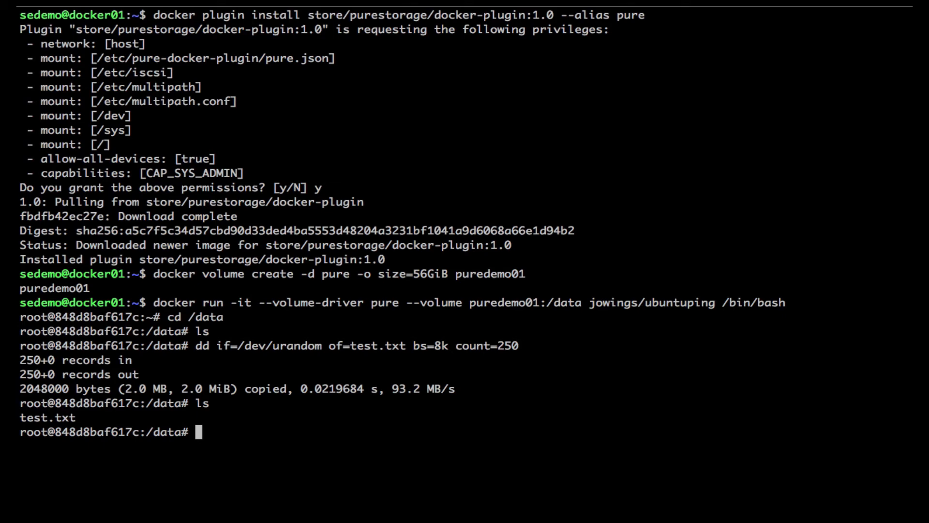
List /data with ls -alh and highlight test.txt's 2.0M size.
type("ls -alh")
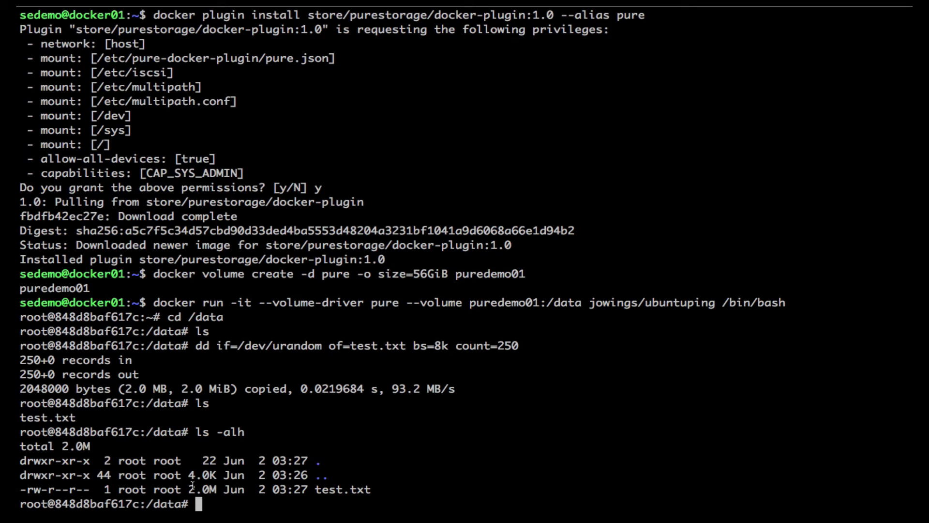
double_click(202, 489)
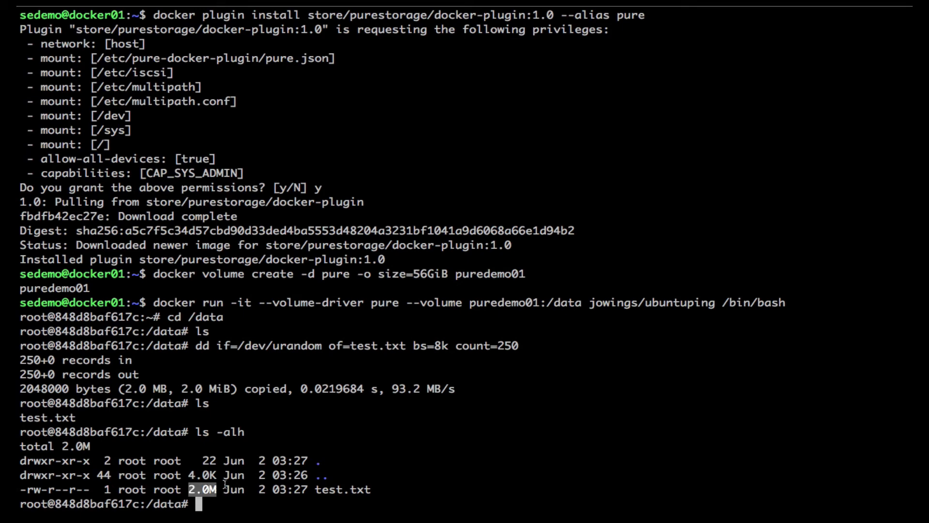
Rerun the dd command on test.txt with count changed from 250 to 400000.
type("ls -alh")
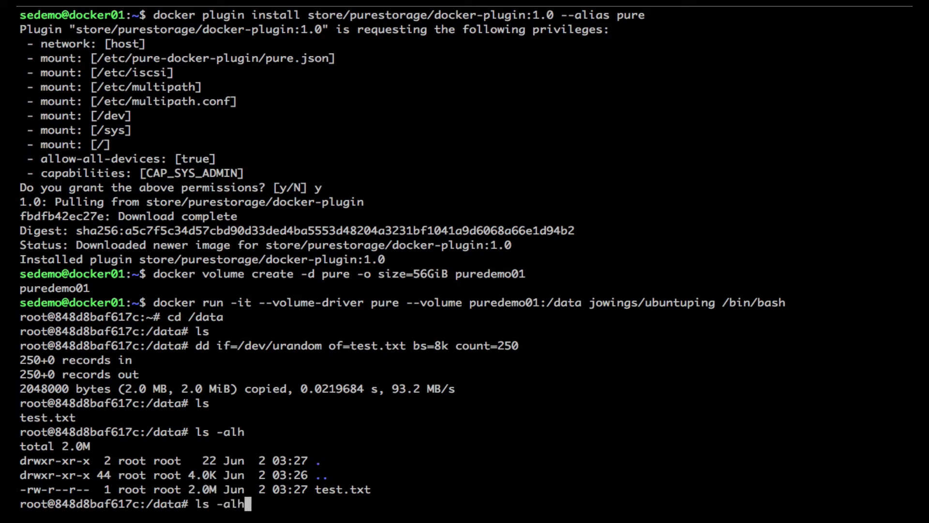
type("dd if=/dev/urandom of=test.txt bs=8k count=250")
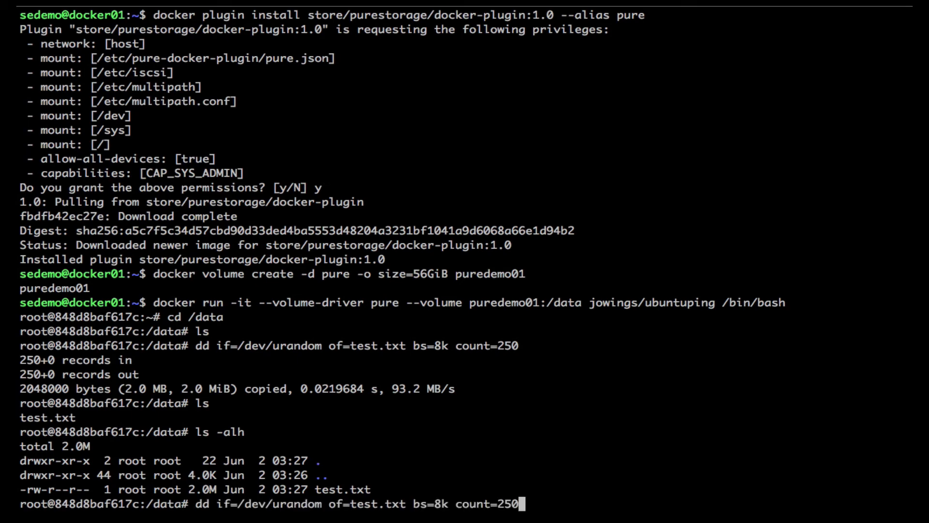
key("Backspace")
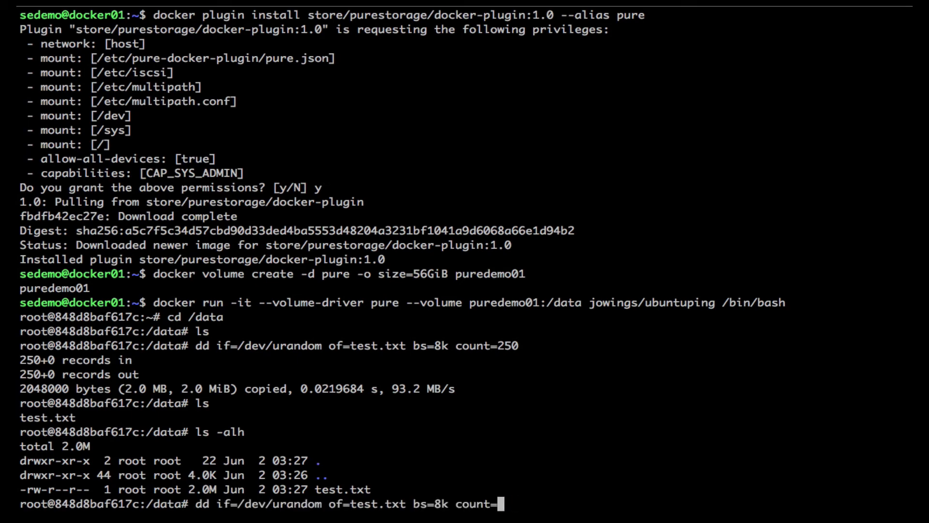
type("40")
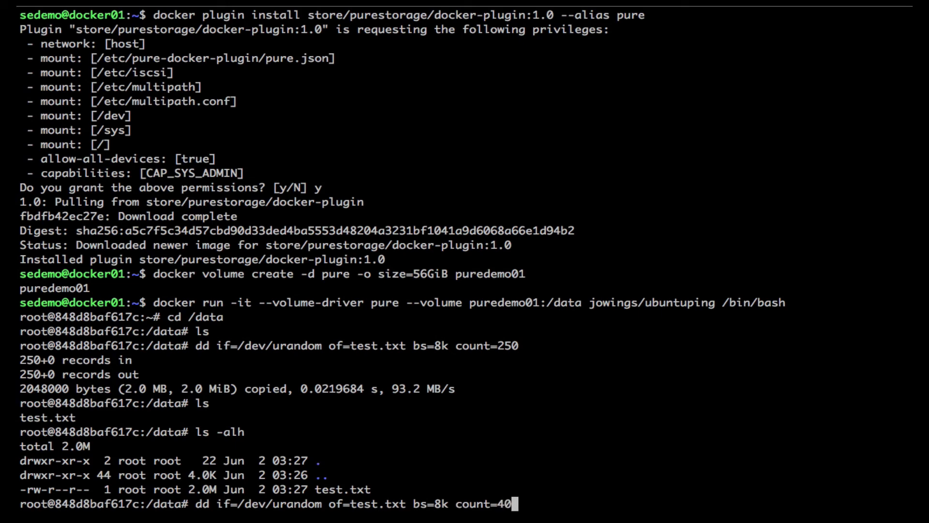
type("0000")
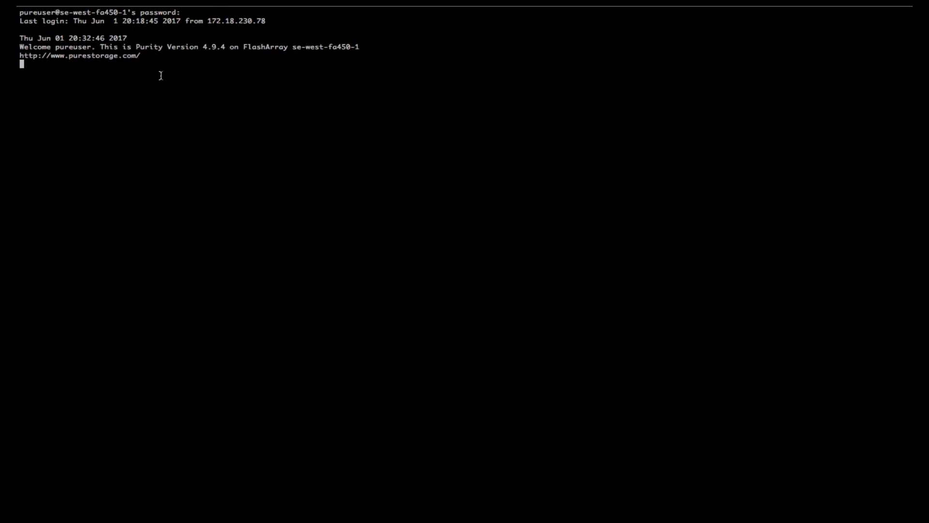
Request the FlashArray volume space report with purevol list --space.
type("purevo")
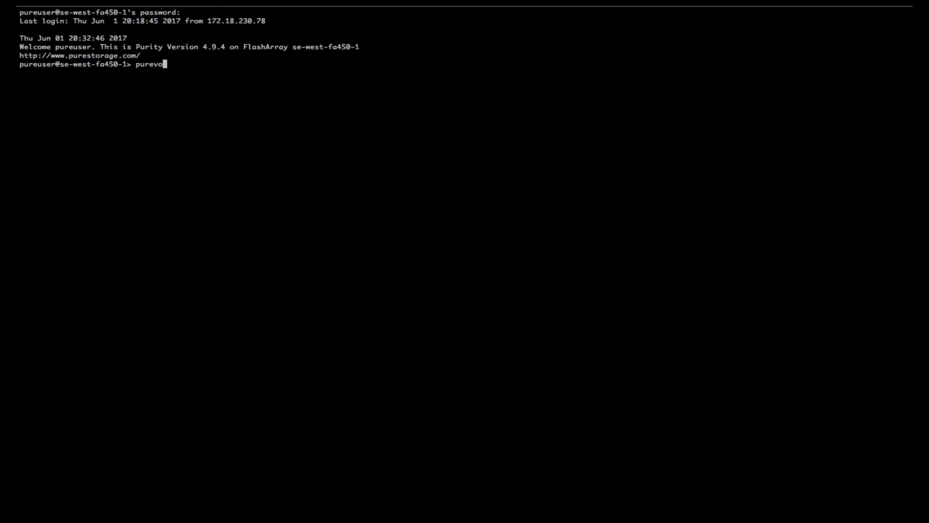
type("l list --spa")
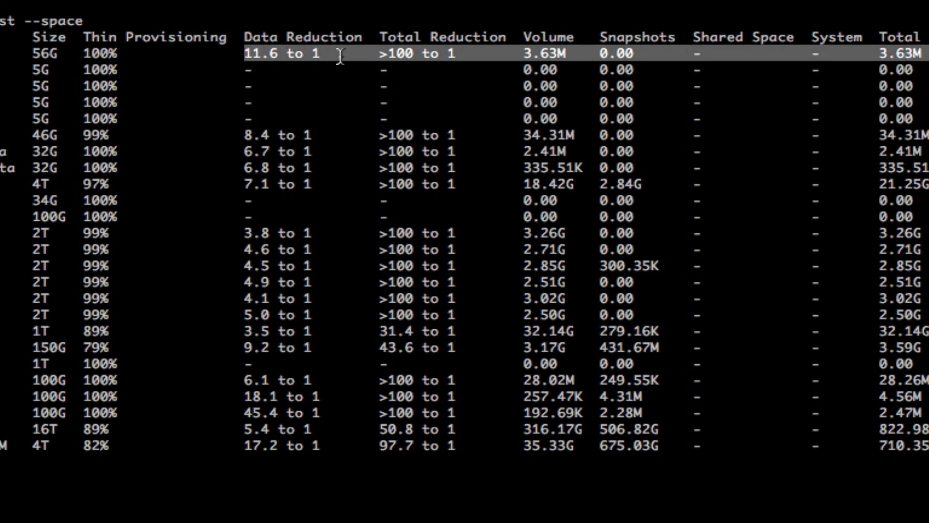
mouse_move(308, 53)
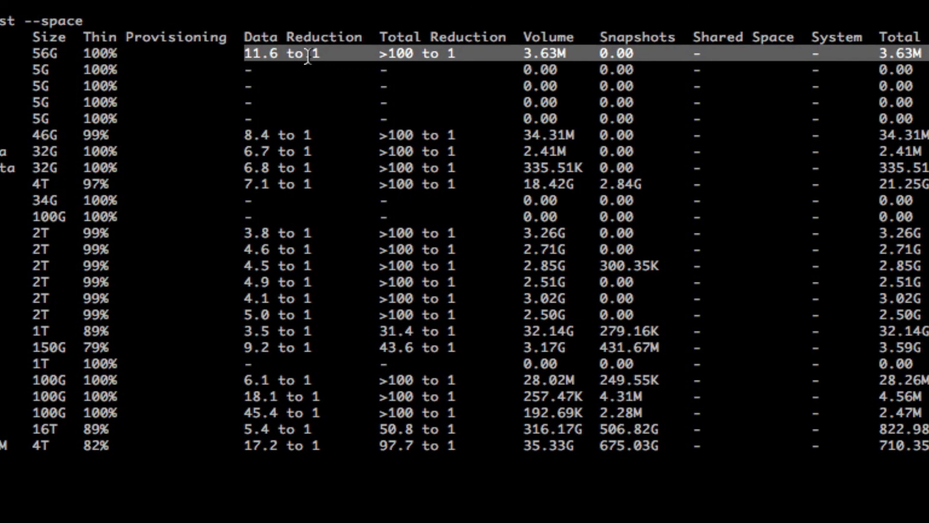